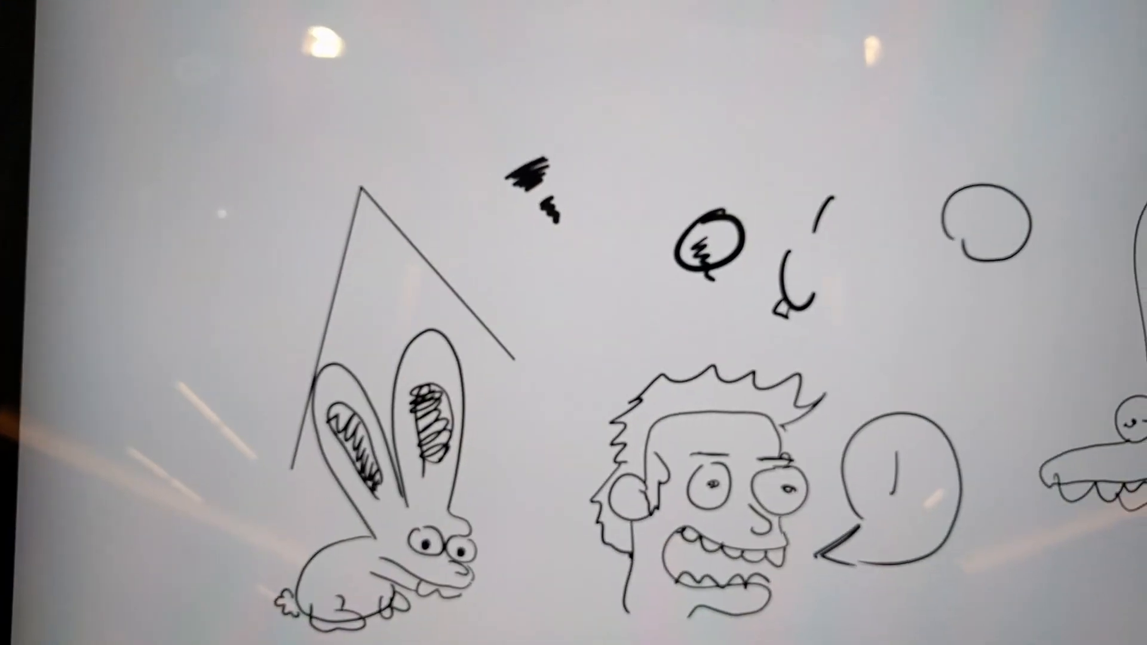
Switch from the doodle canvas to the Surface Studio page showing Draw & sketch naturally
drag(848, 110, 965, 117)
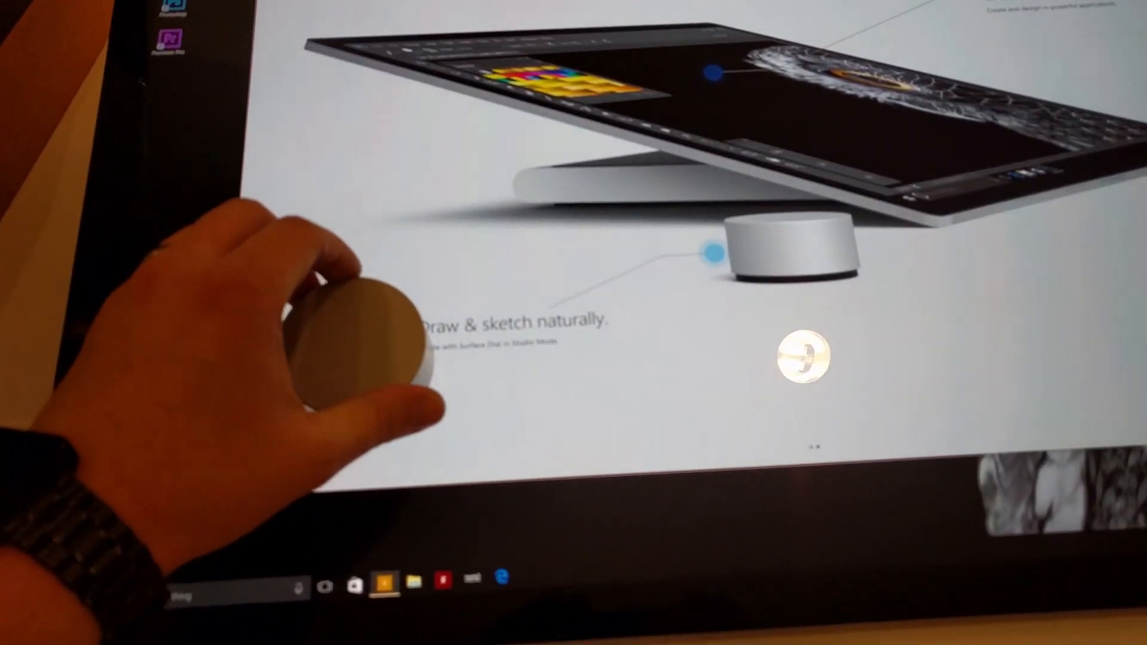
Scroll the product page down to the Compare Models section with three configurations
scroll(down, 3)
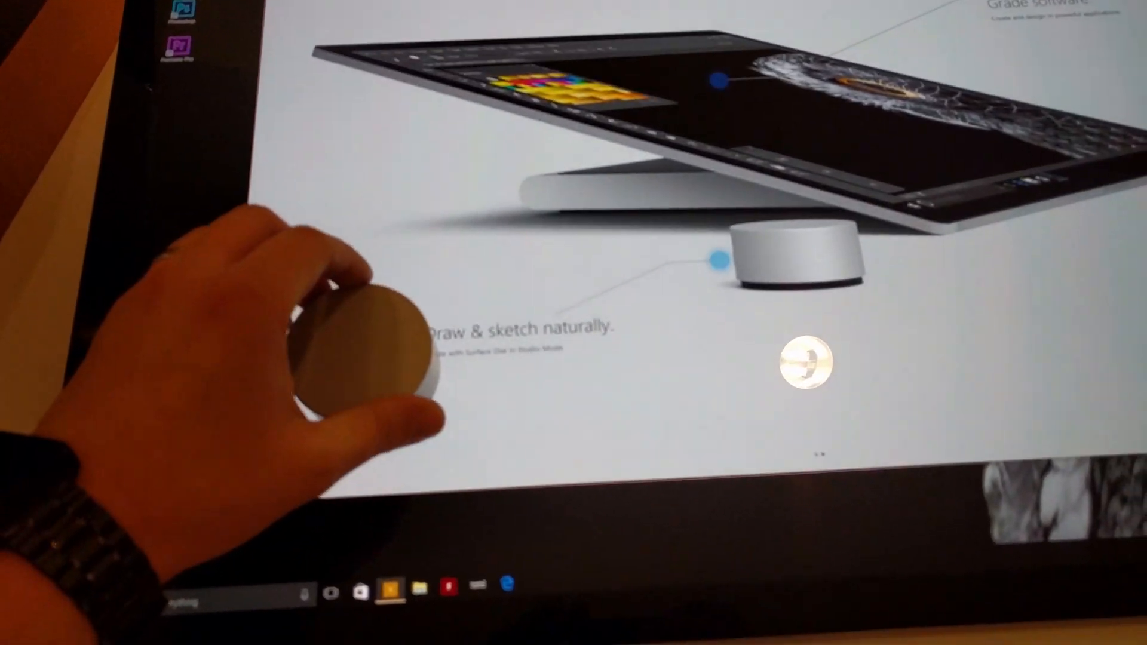
scroll(down, 3)
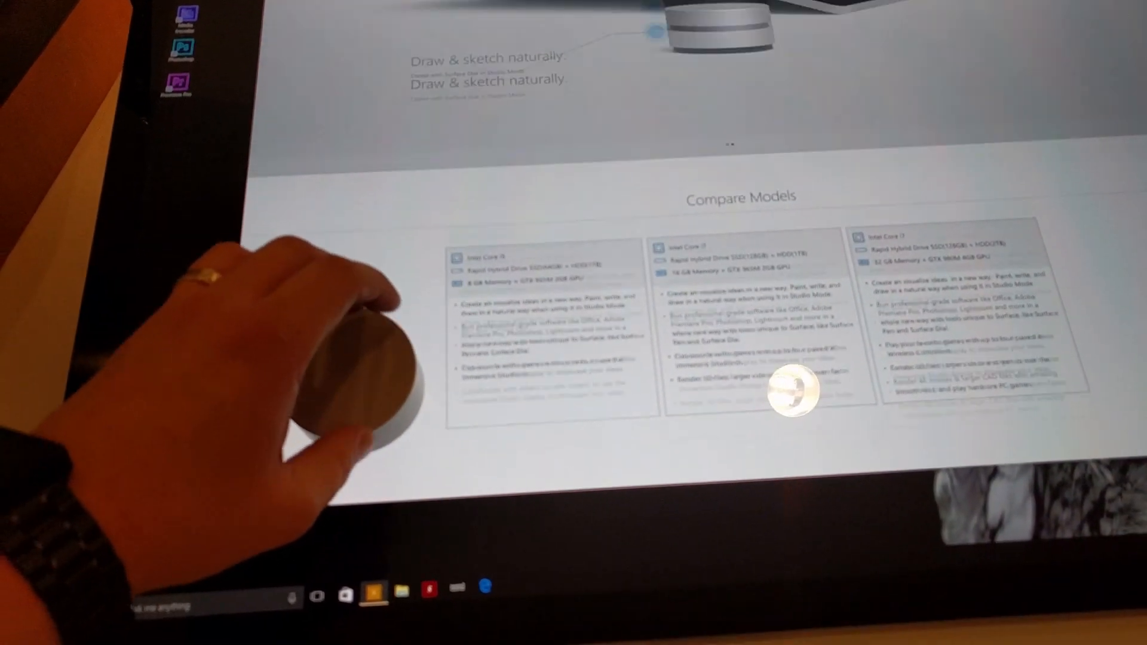